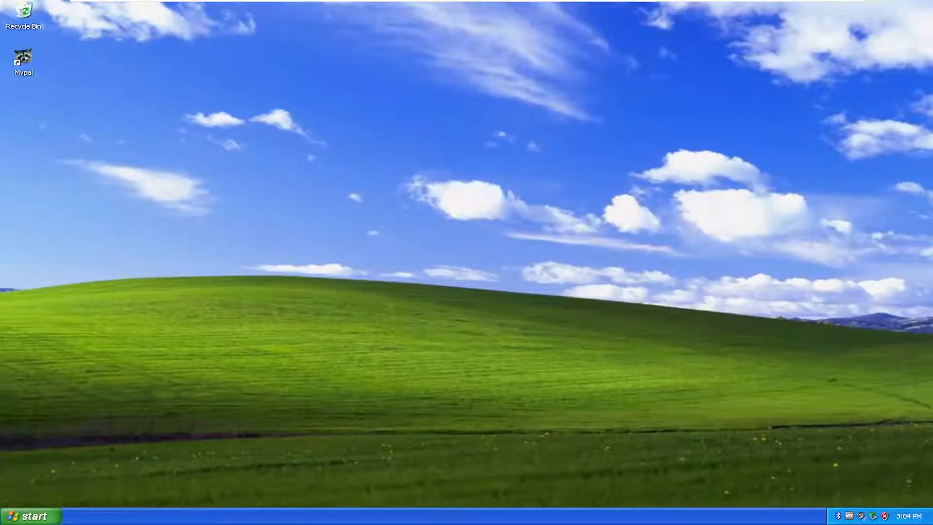
{"action": "mouse_move", "coordinate": [215, 341]}
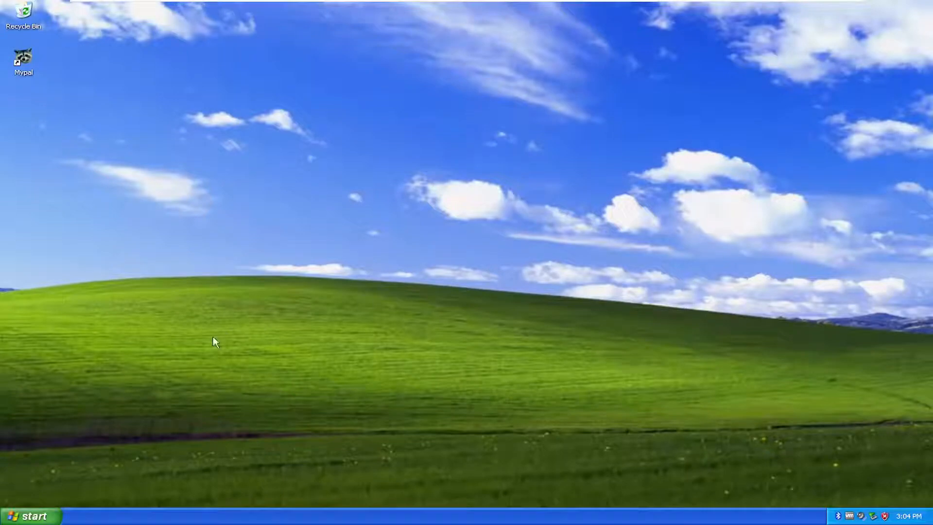
- Launch Device Manager by running devmgmt.msc from the Start menu's Run dialog
{"action": "left_click", "coordinate": [31, 515]}
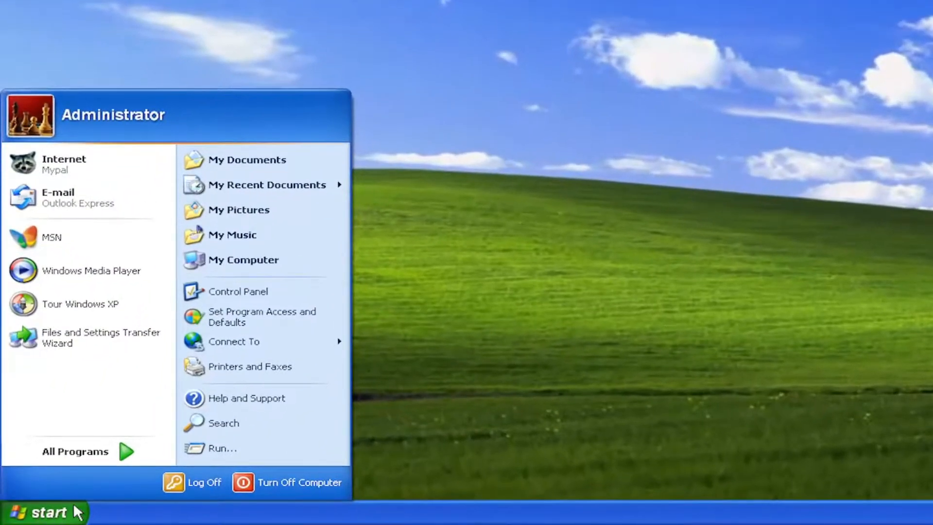
{"action": "left_click", "coordinate": [219, 448]}
{"action": "type", "text": "dev"}
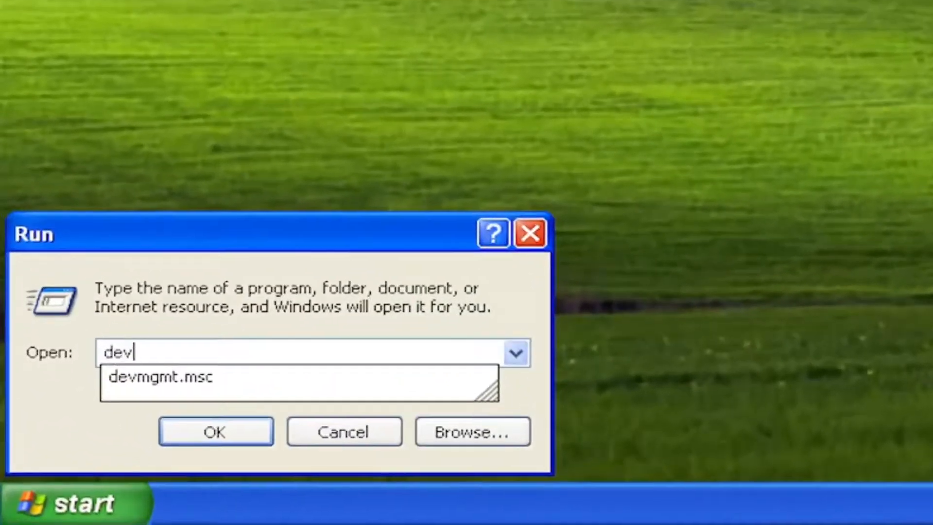
{"action": "type", "text": "mgmt.msc"}
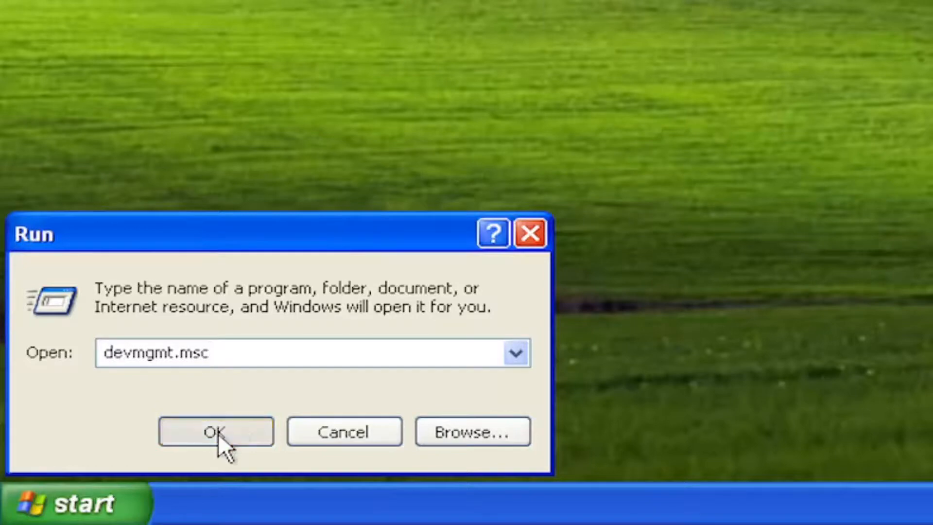
{"action": "left_click", "coordinate": [215, 431]}
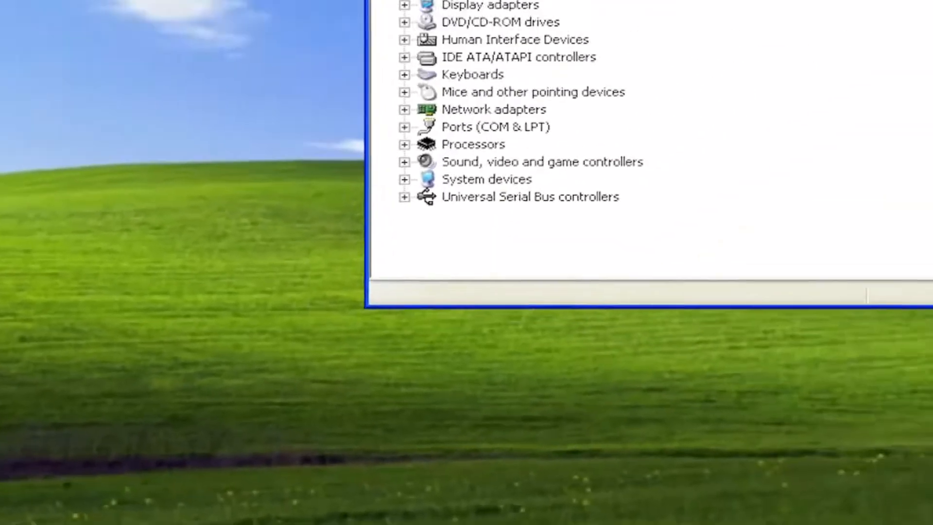